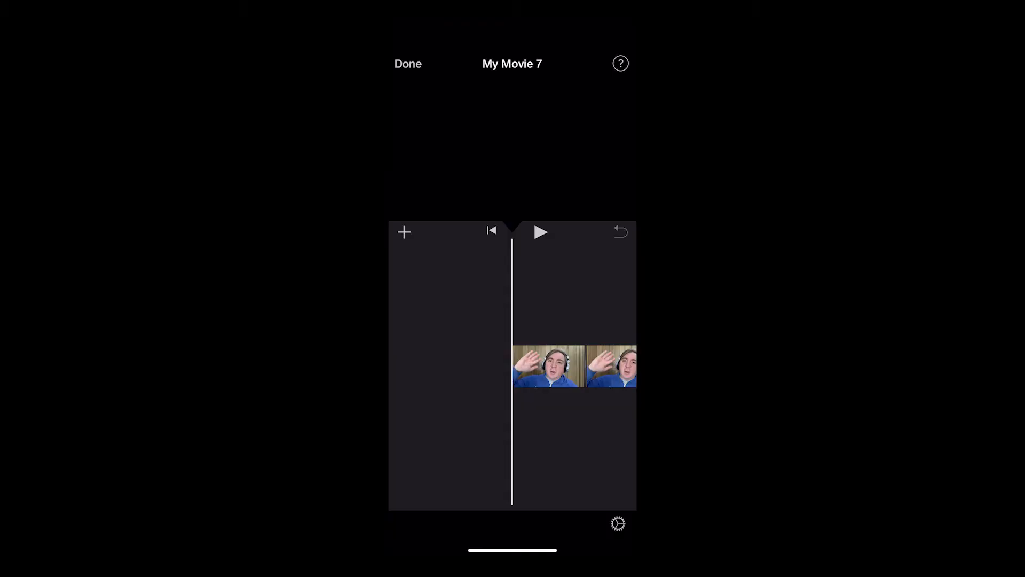
# Leave the My Movie 7 project so the YouTube Studio upload window shows.
pyautogui.click(403, 232)
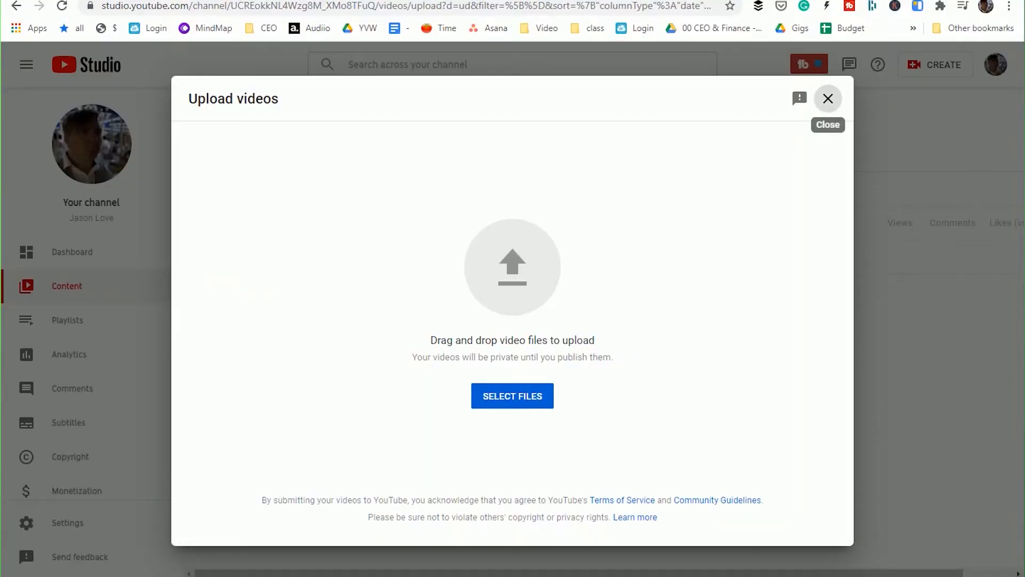
# Upload 'How to add music to your YouTube Video in 2021' from the desktop and let it continue in the background.
pyautogui.click(828, 99)
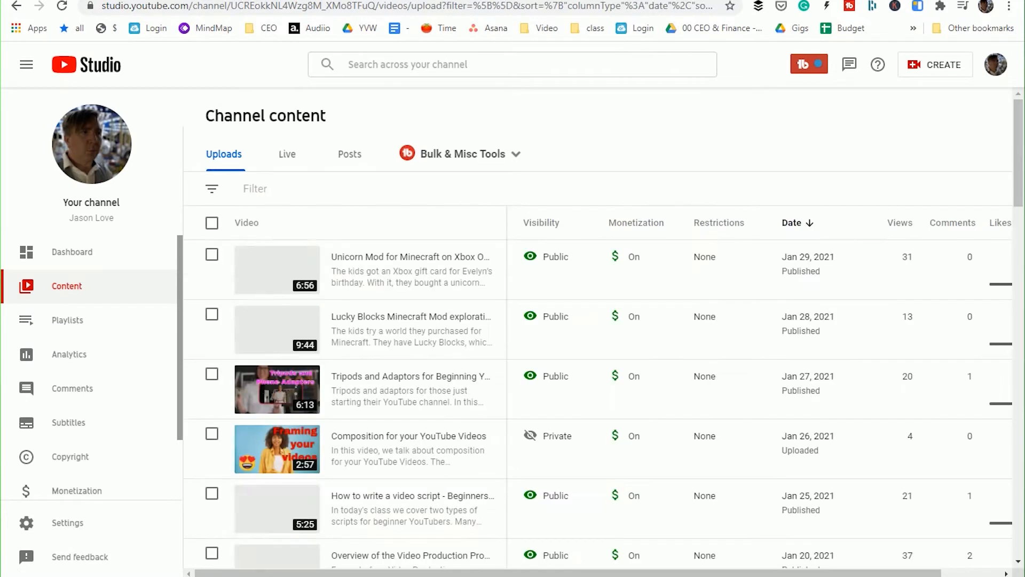
pyautogui.moveTo(935, 64)
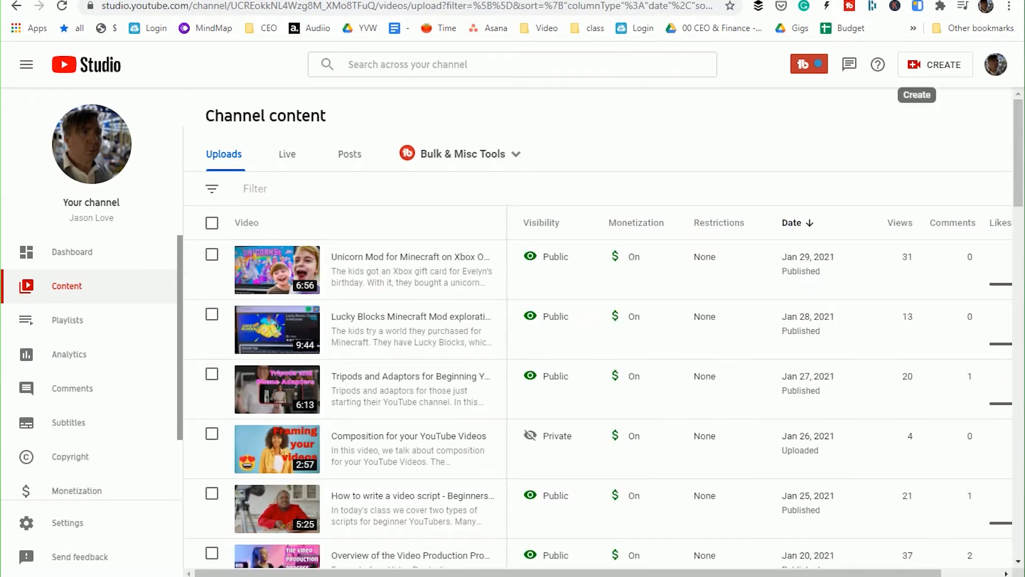
pyautogui.click(935, 64)
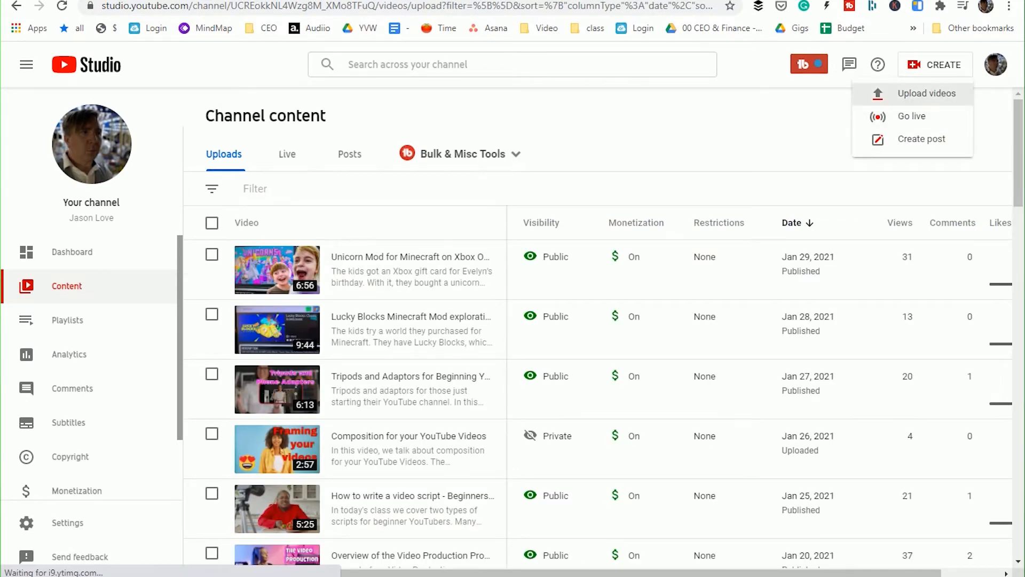
pyautogui.click(927, 92)
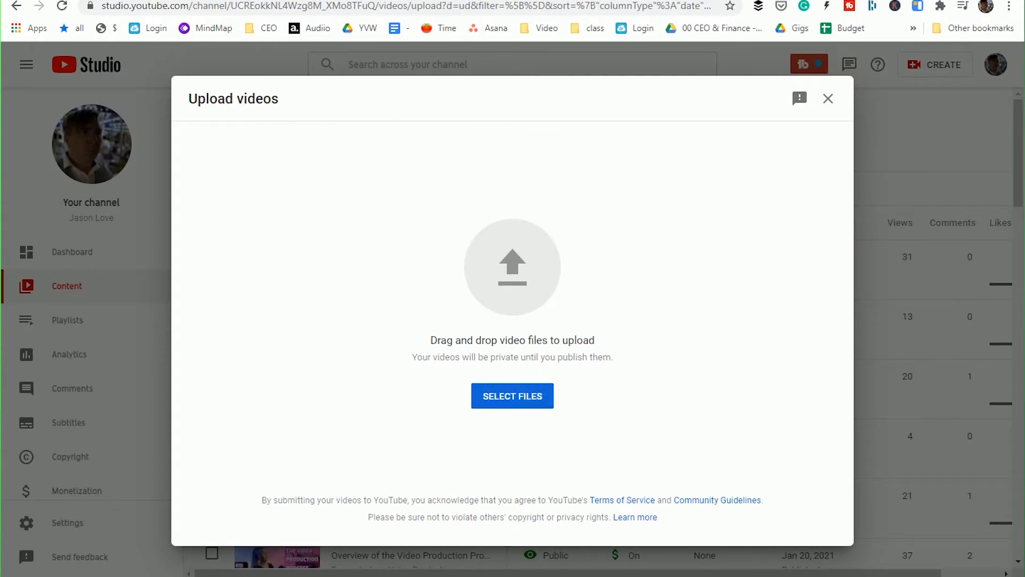
pyautogui.click(512, 395)
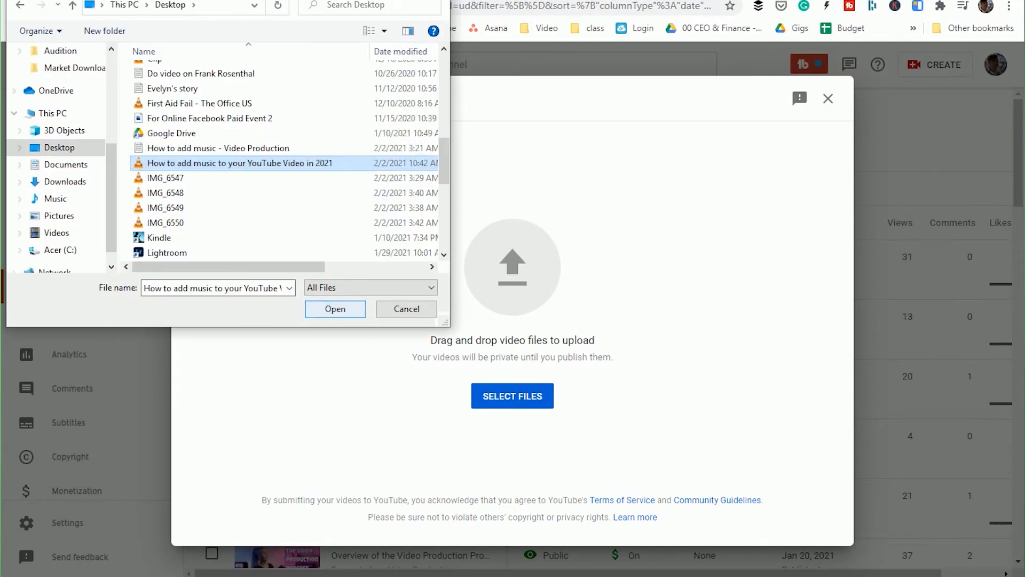
pyautogui.click(335, 309)
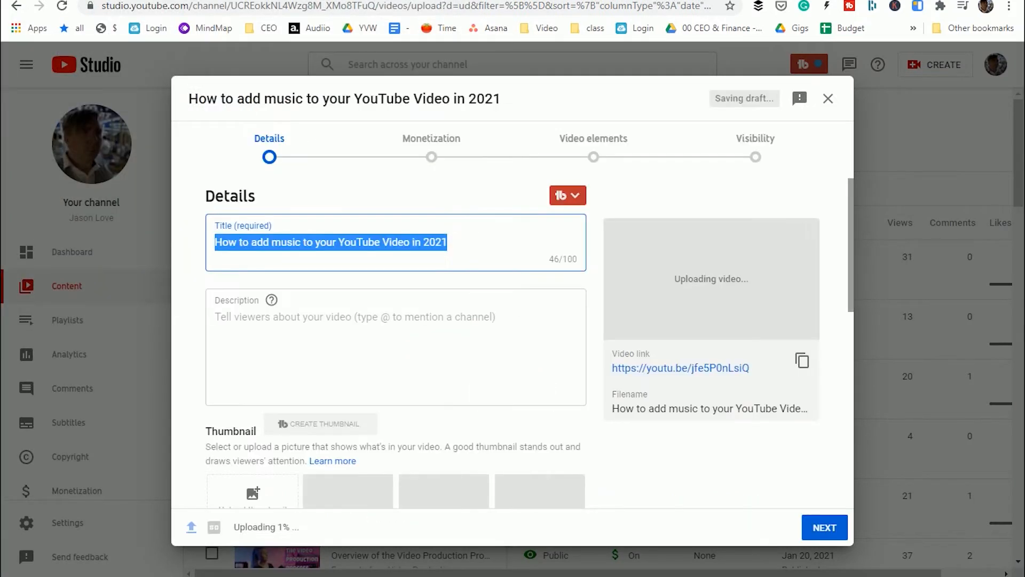
pyautogui.click(828, 98)
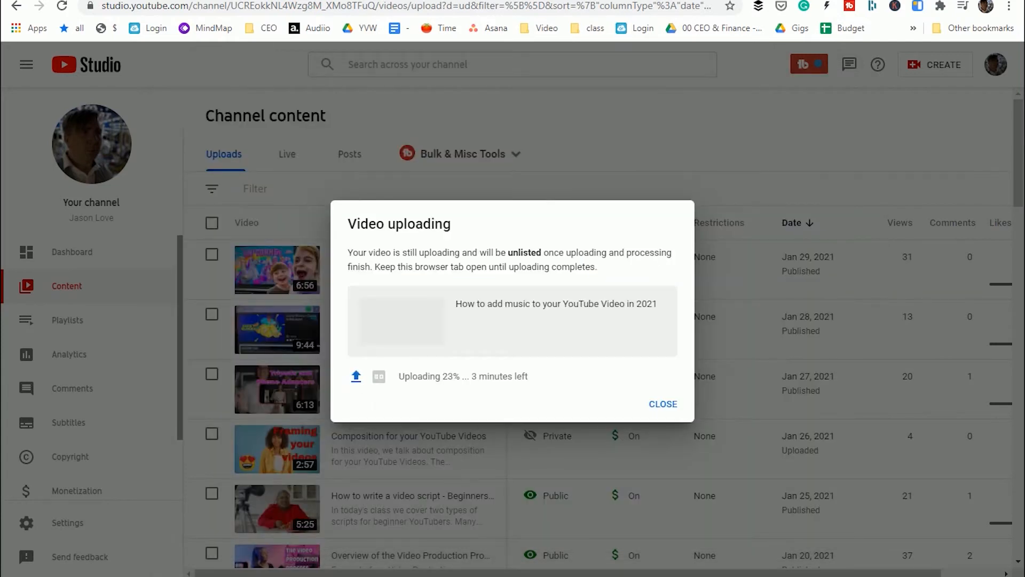
# Dismiss the uploading notice and view the new video's details from Channel content.
pyautogui.click(662, 403)
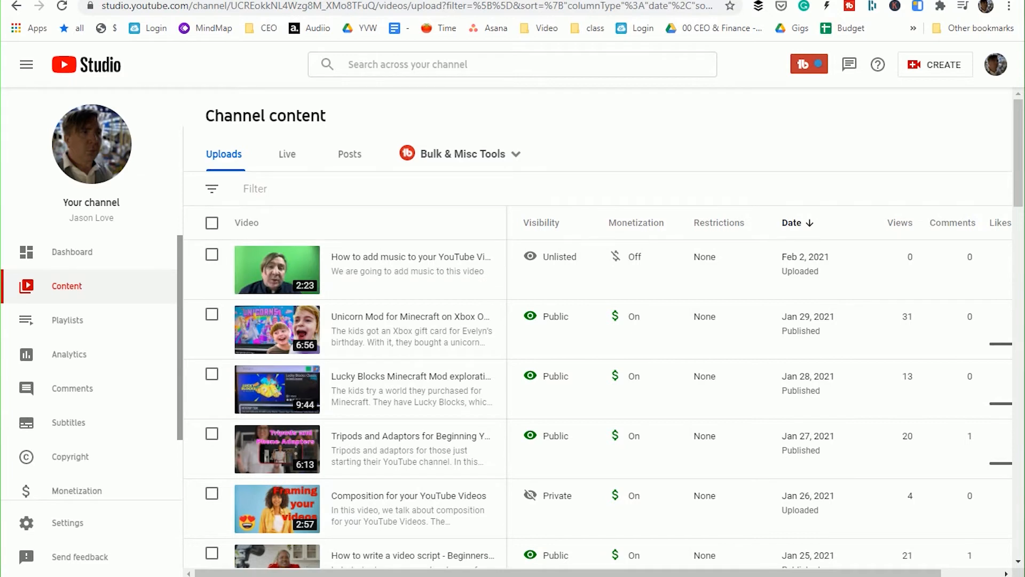
pyautogui.moveTo(410, 269)
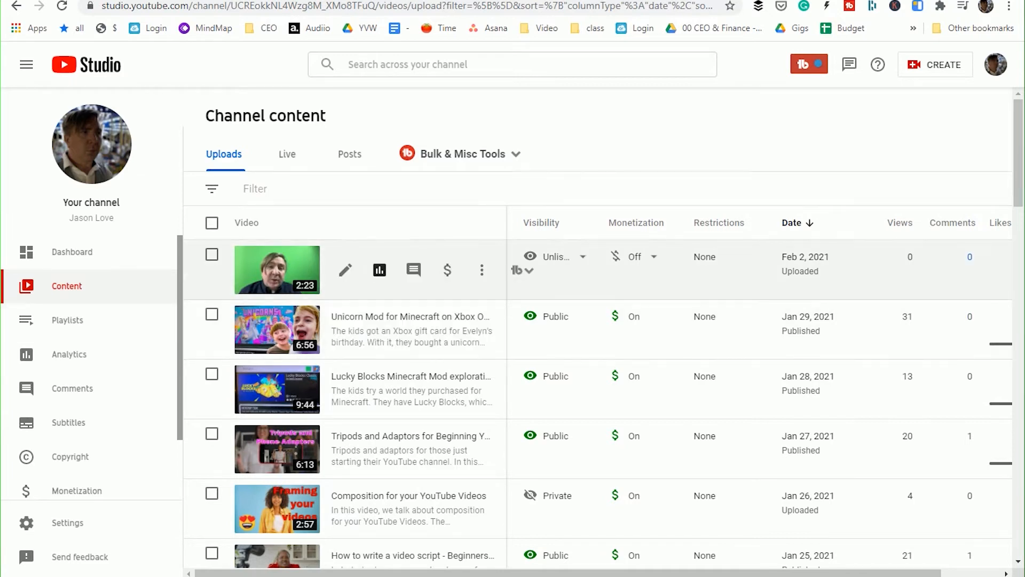
pyautogui.click(344, 269)
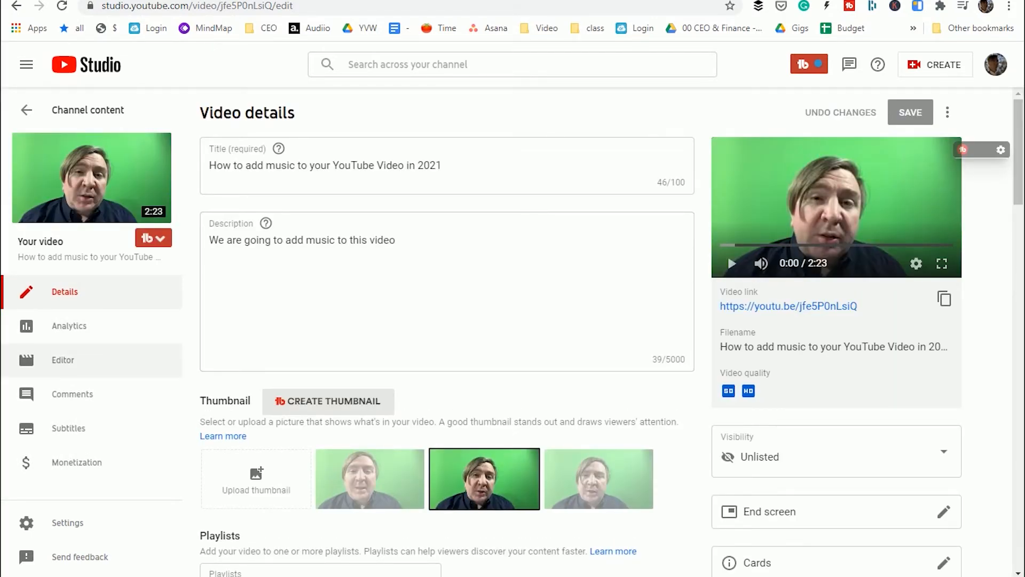
# Enter the video's Editor and bring up the free music library from the audio track row.
pyautogui.click(63, 360)
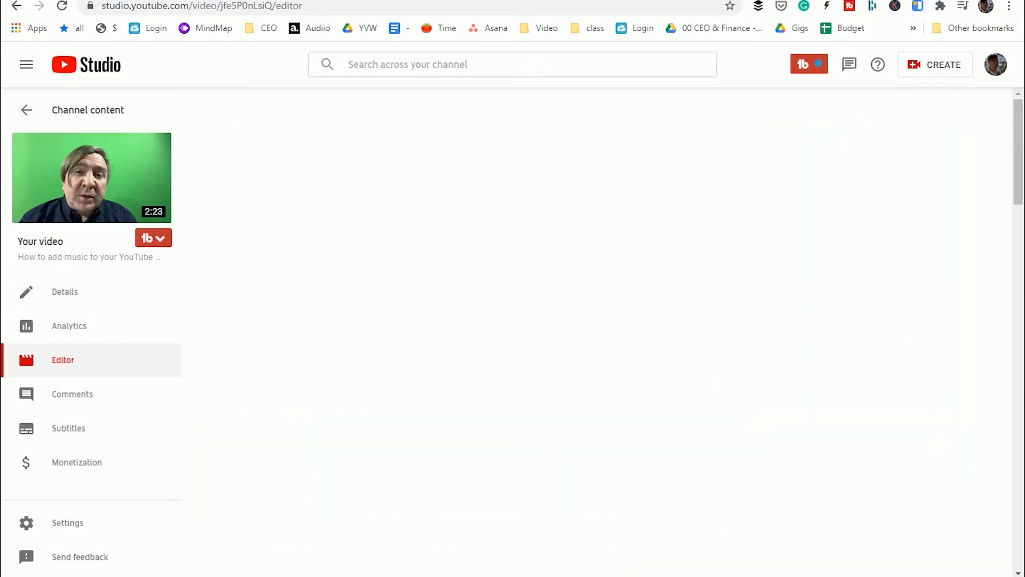
pyautogui.click(63, 359)
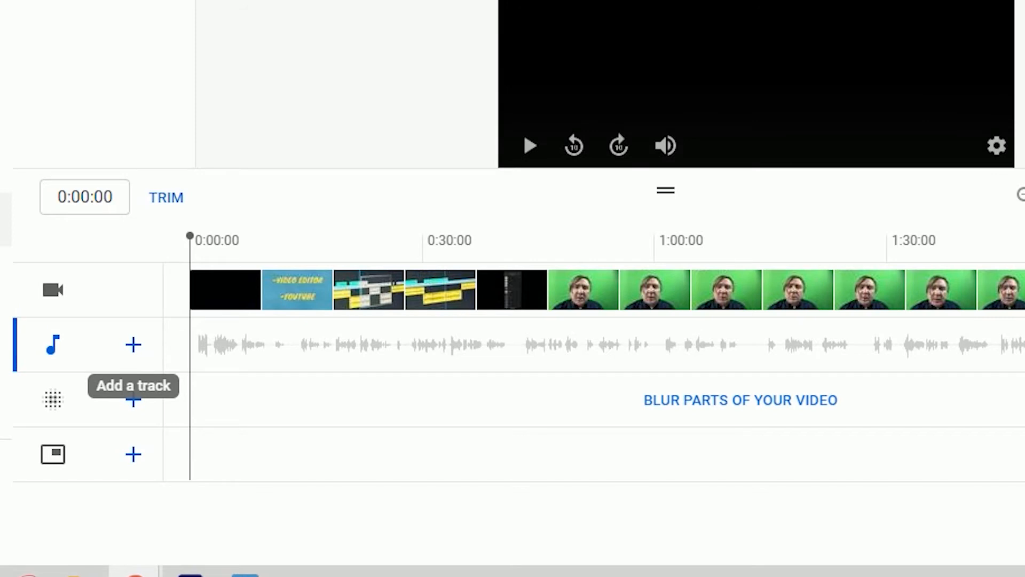
pyautogui.click(134, 344)
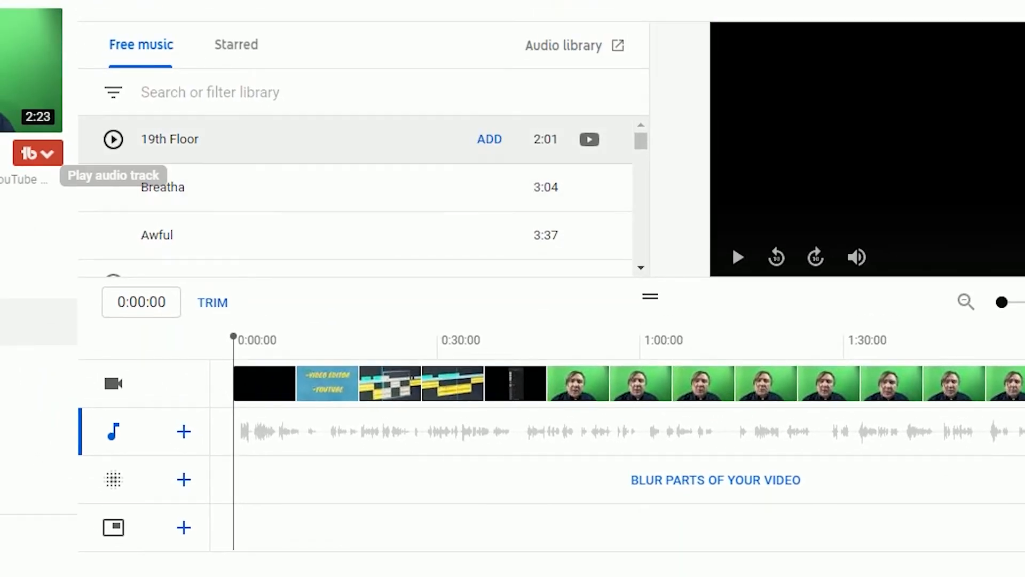
# Search the library for 'Just Dance' and add that track to the audio timeline.
pyautogui.click(112, 92)
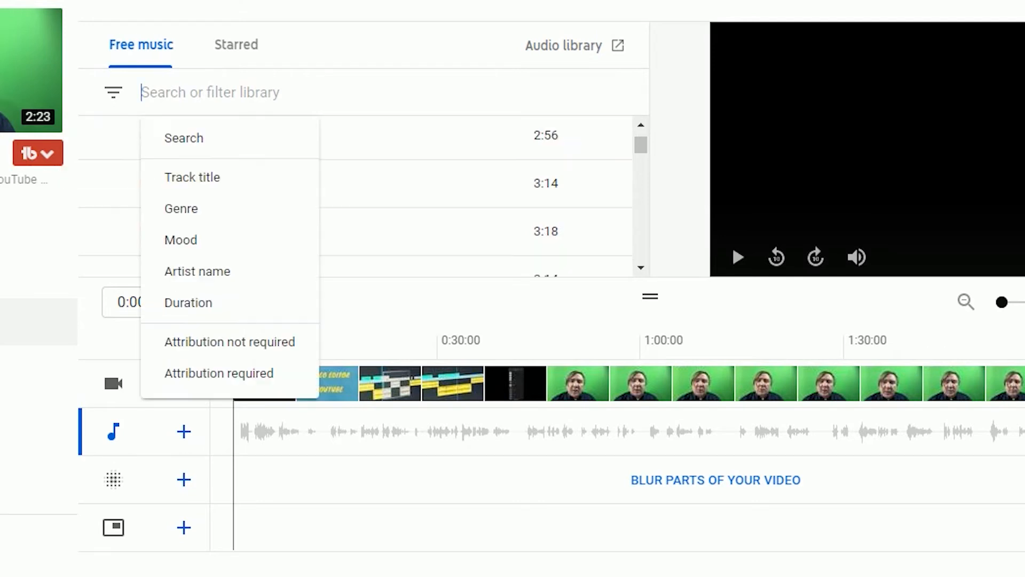
pyautogui.write('Just Danc')
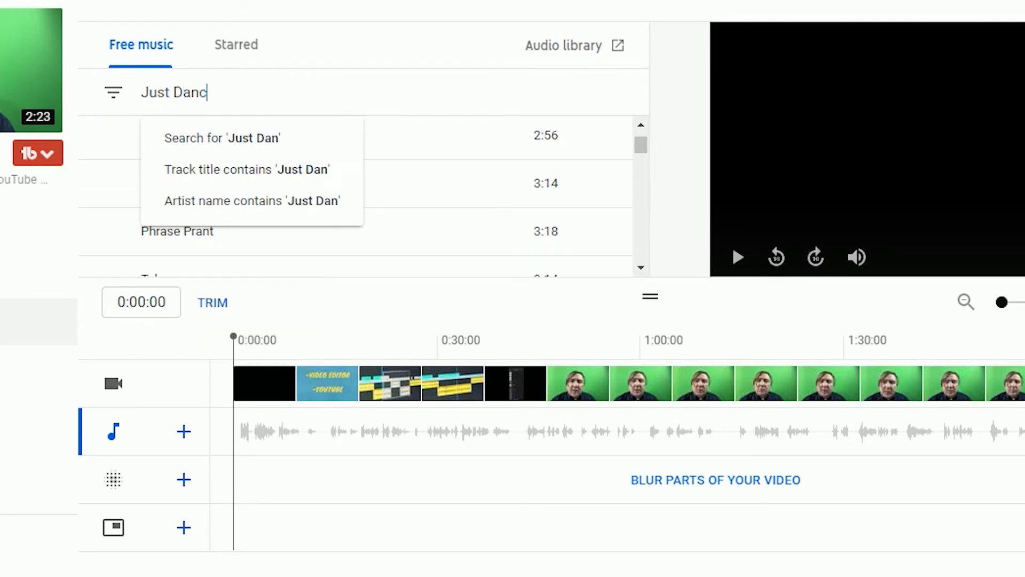
pyautogui.click(247, 169)
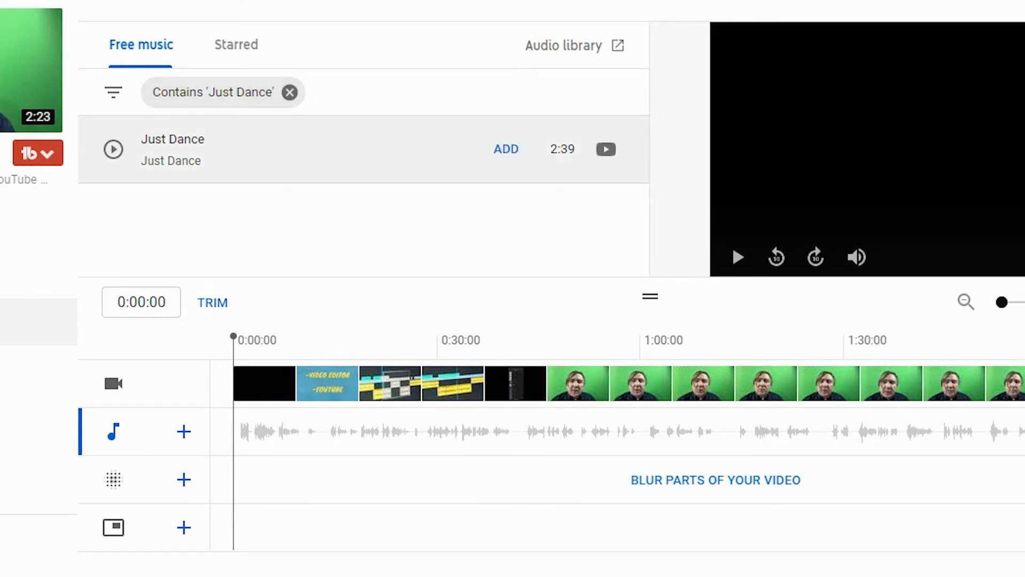
pyautogui.click(504, 150)
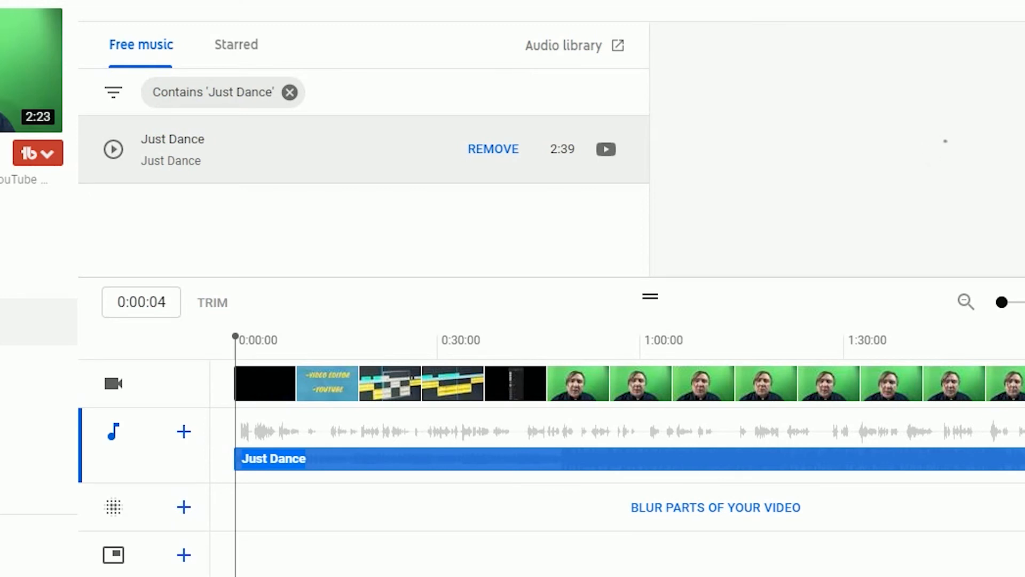